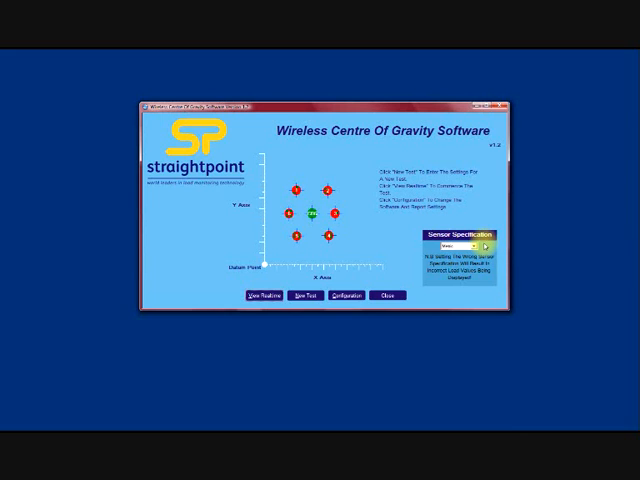
# - Choose Metric from the Sensor Specification dropdown on the main menu
pyautogui.click(477, 245)
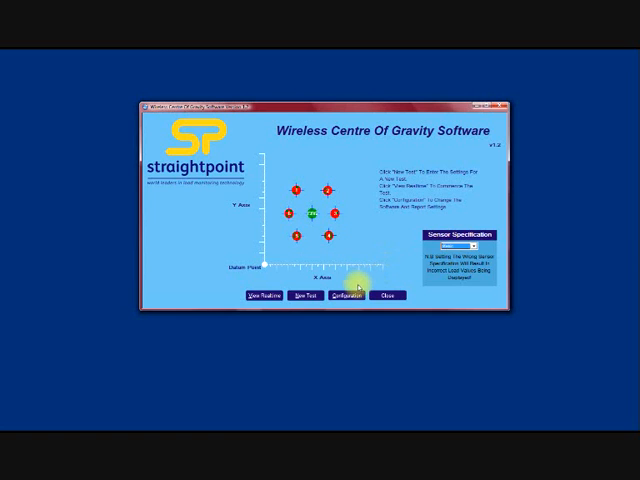
pyautogui.click(340, 297)
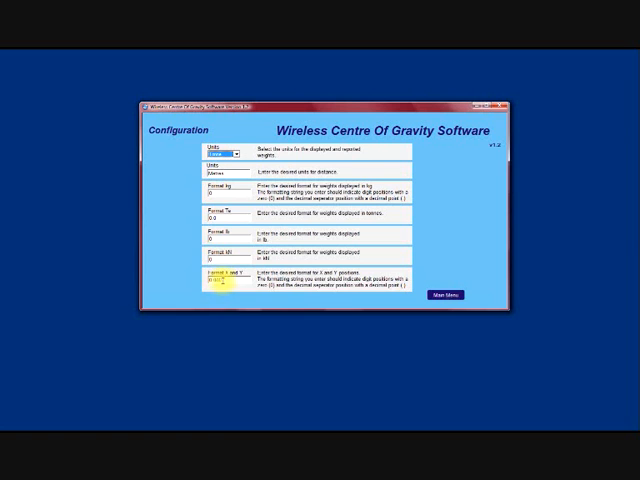
pyautogui.click(442, 294)
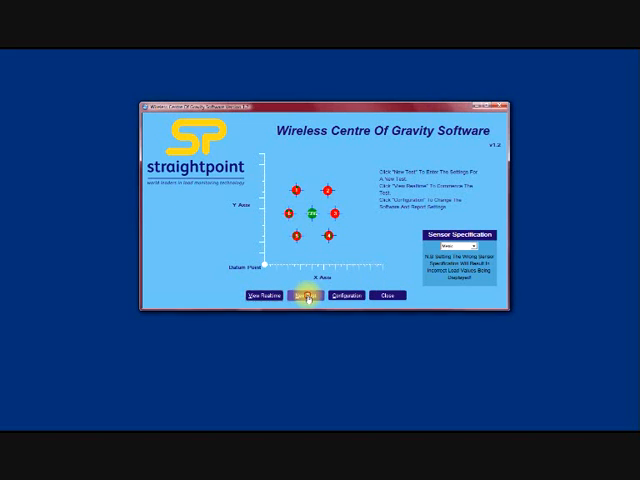
# - Start a new four-sensor test and enter 'Doug' as the client name
pyautogui.click(305, 298)
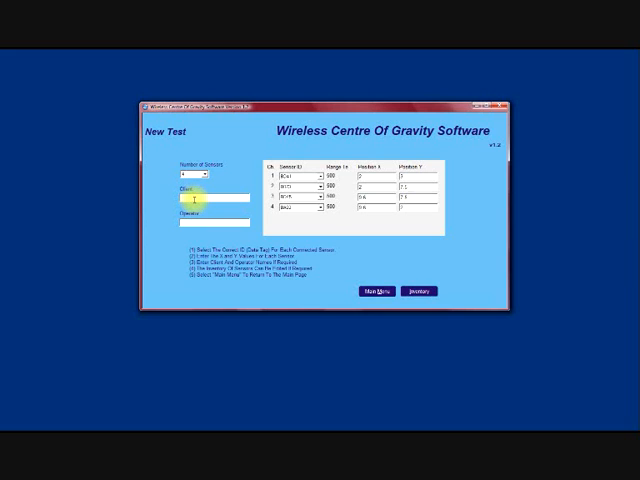
pyautogui.write('Doug')
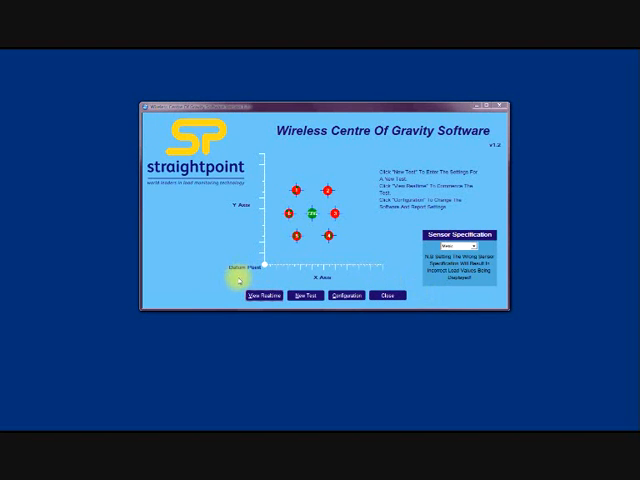
# - Generate a report from the live four-sensor readings and open the report folder
pyautogui.click(256, 296)
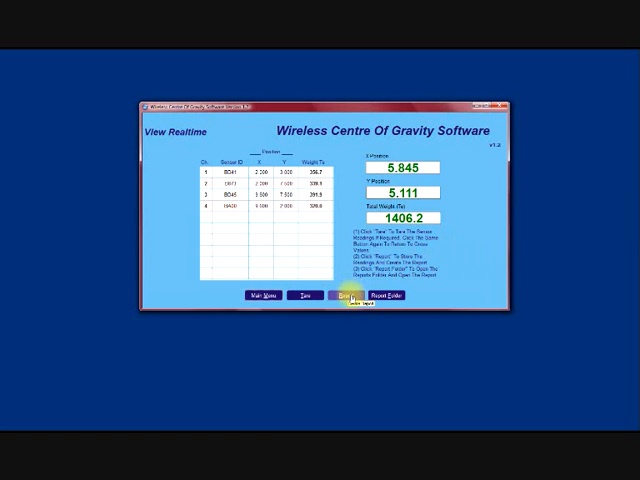
pyautogui.click(344, 297)
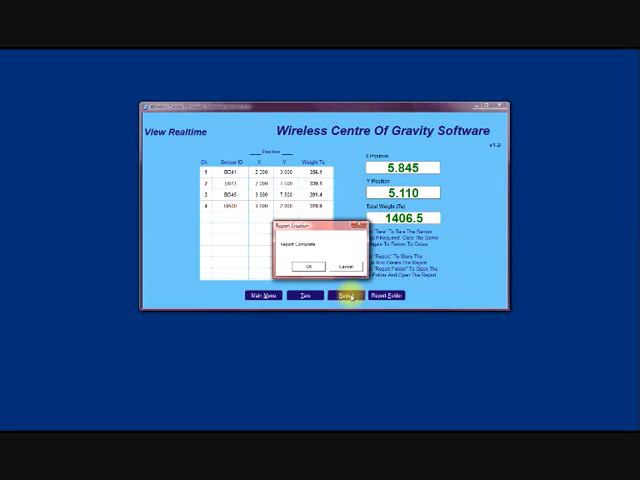
pyautogui.click(310, 266)
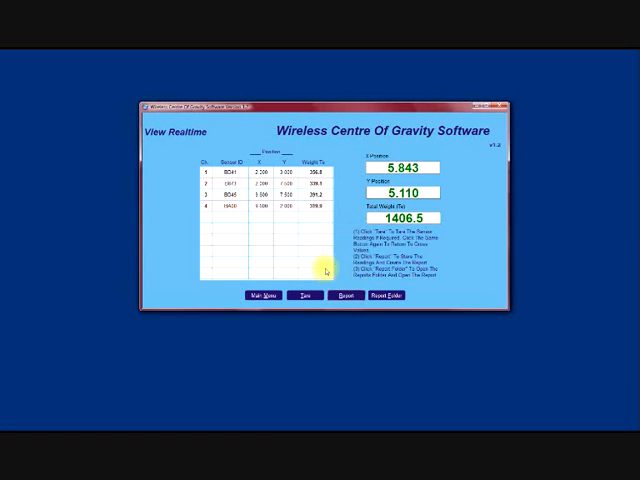
pyautogui.click(386, 300)
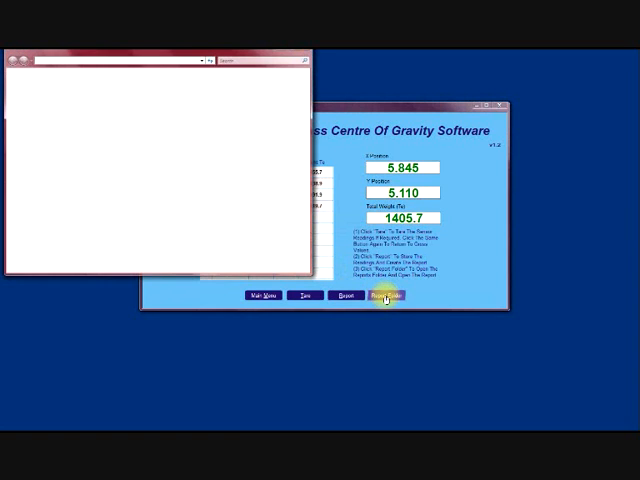
# - Open the newest .doc weighing report from the Reports folder in Word
pyautogui.click(385, 301)
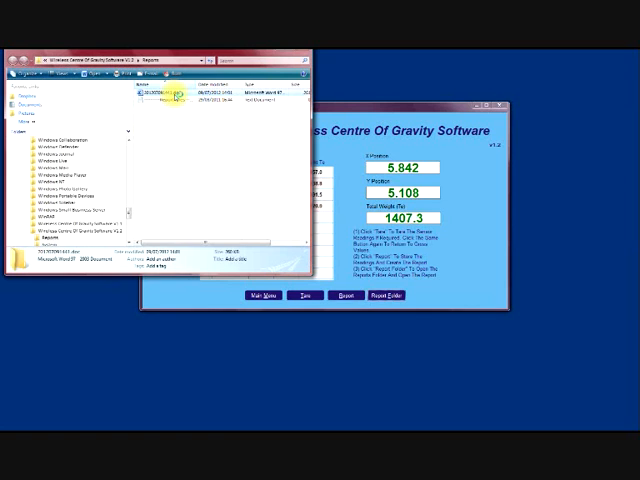
pyautogui.doubleClick(180, 90)
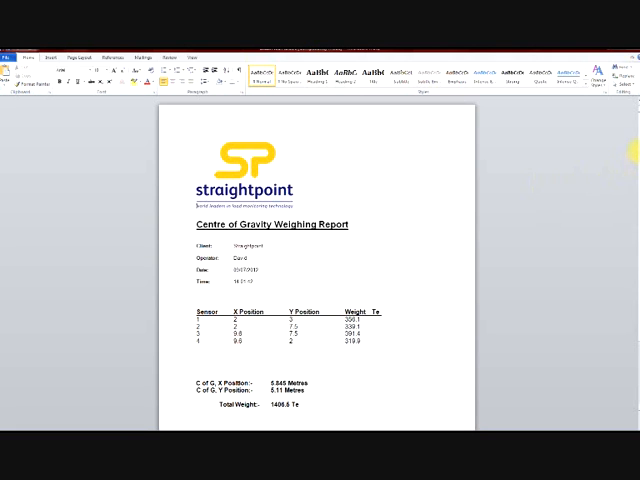
pyautogui.scroll(-3)
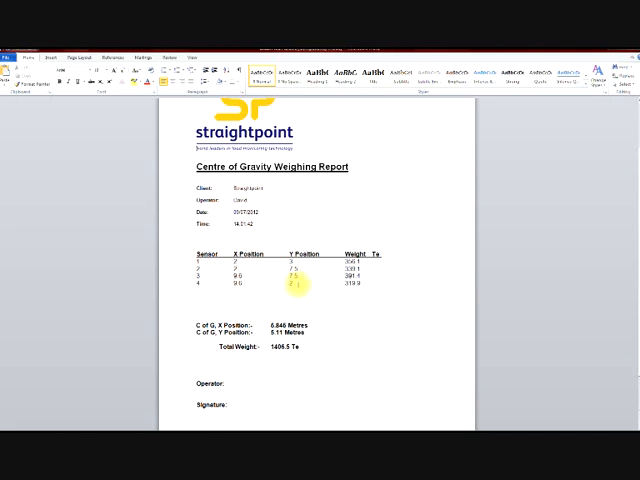
pyautogui.moveTo(572, 313)
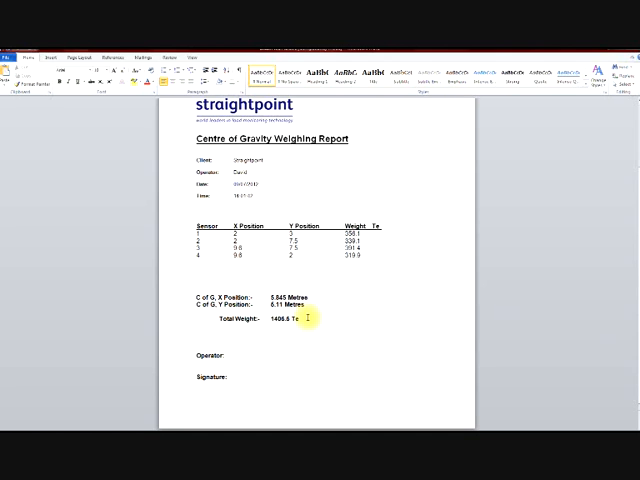
pyautogui.moveTo(412, 225)
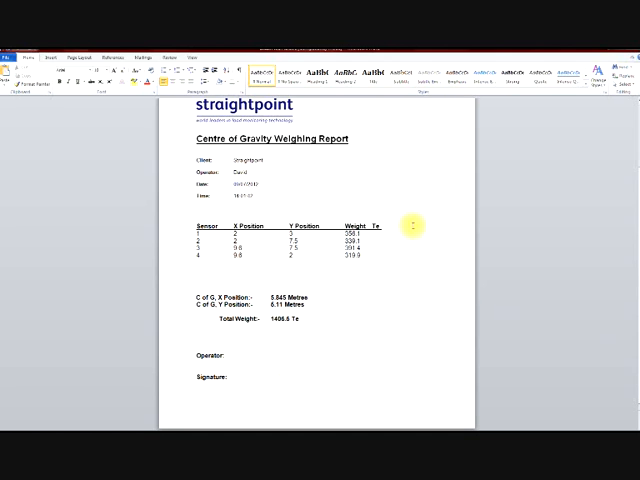